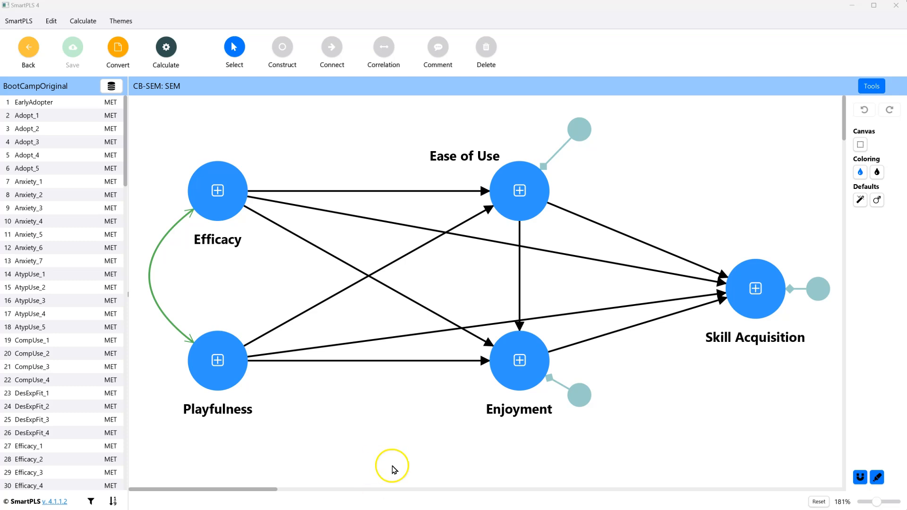
pyautogui.moveTo(386, 428)
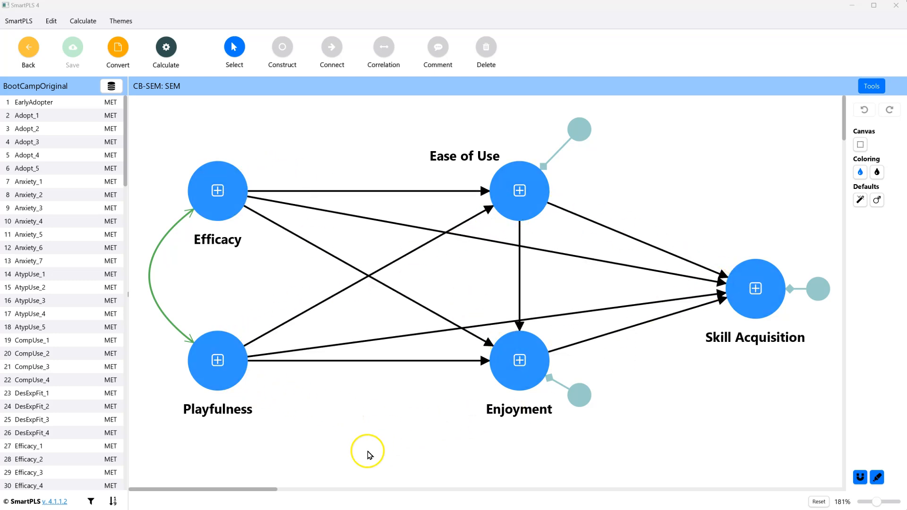
pyautogui.moveTo(708, 266)
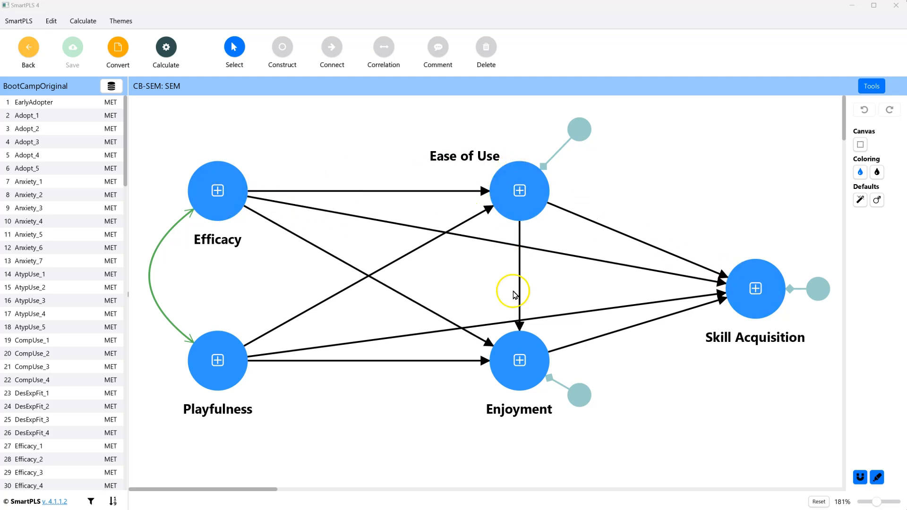
pyautogui.moveTo(654, 419)
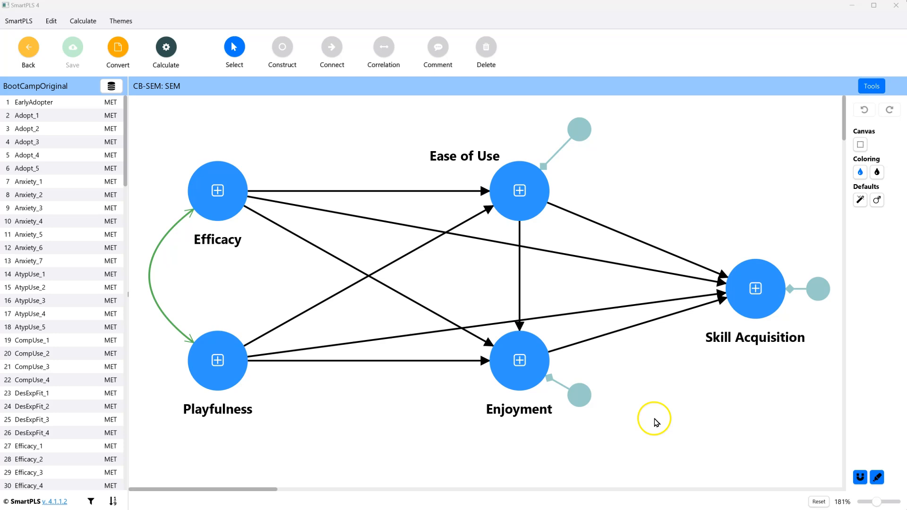
pyautogui.moveTo(530, 299)
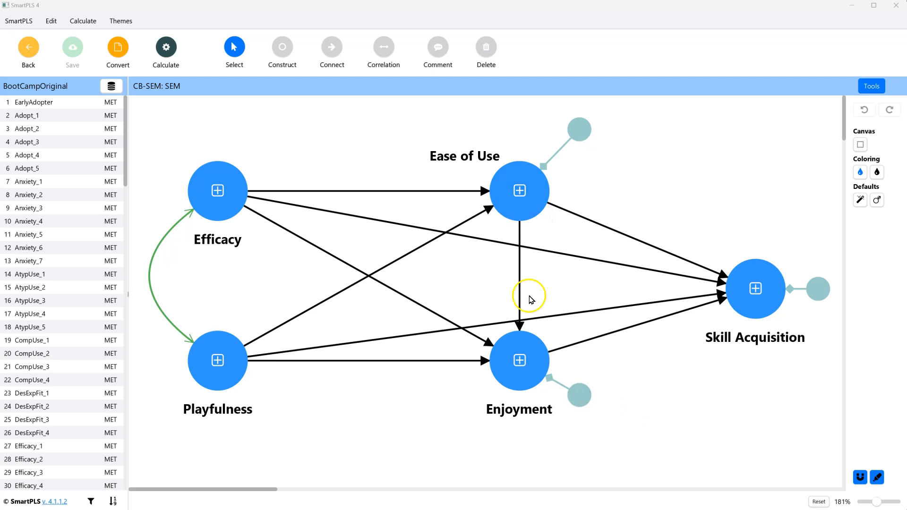
pyautogui.moveTo(701, 432)
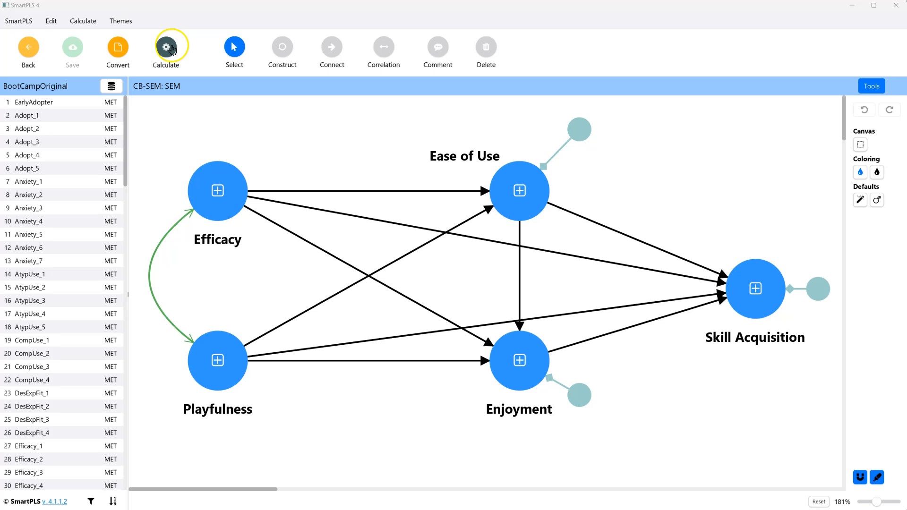
# Run the basic CB-SEM algorithm with its default settings.
pyautogui.click(167, 47)
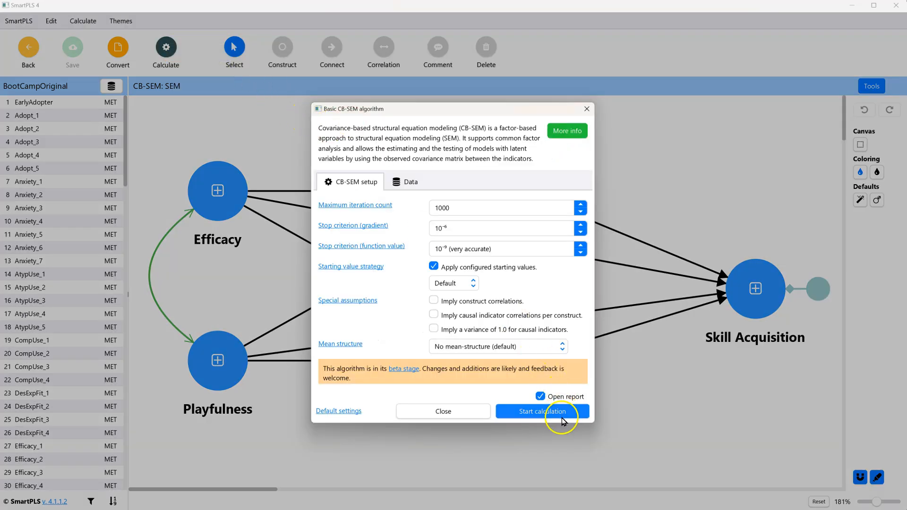
pyautogui.click(540, 411)
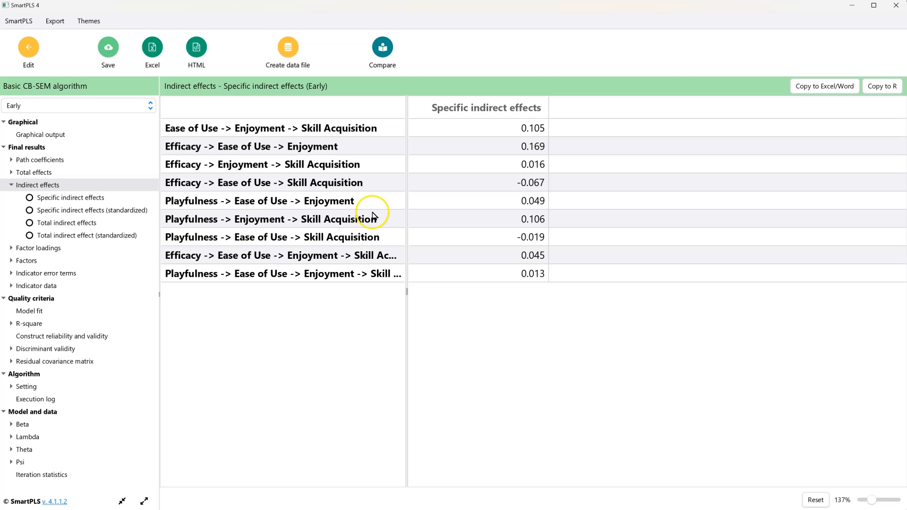
pyautogui.moveTo(496, 189)
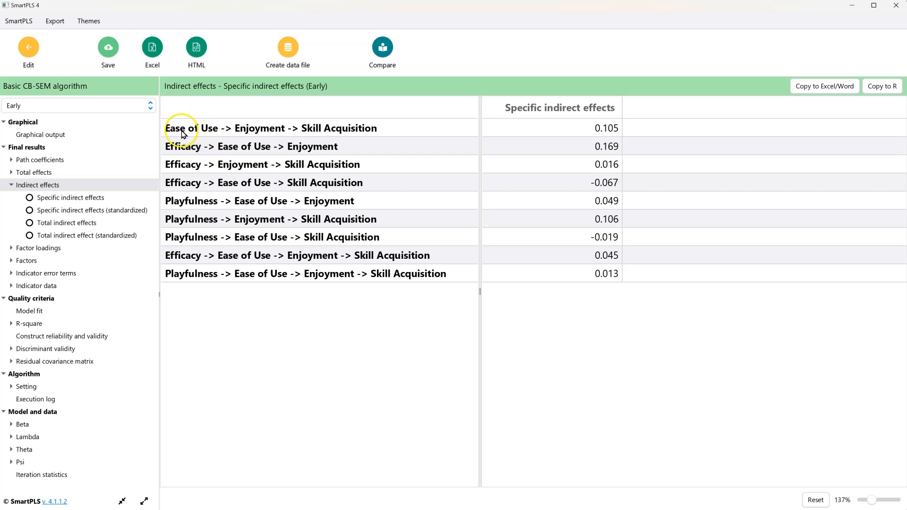
pyautogui.moveTo(354, 127)
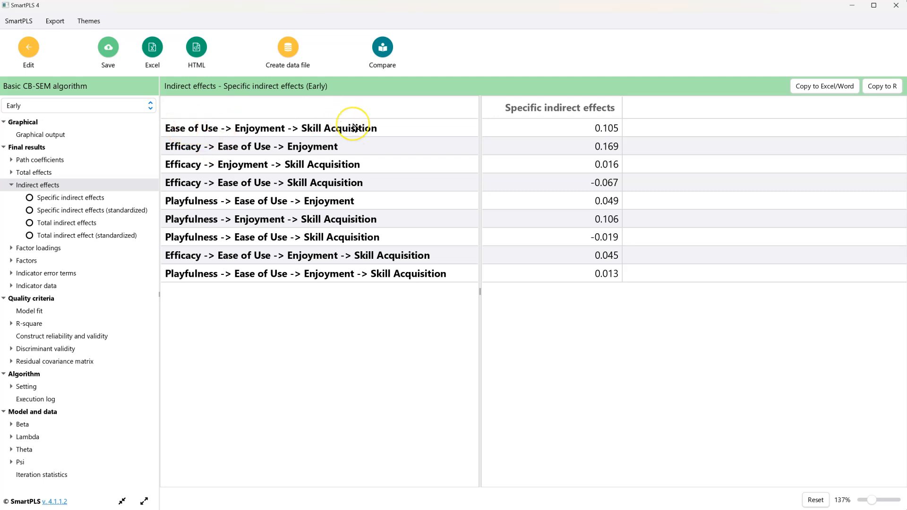
pyautogui.moveTo(259, 128)
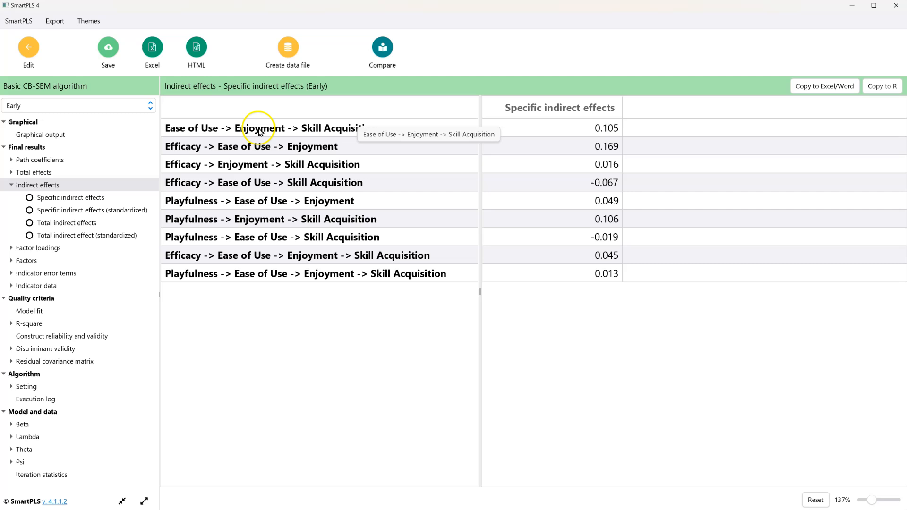
pyautogui.moveTo(267, 265)
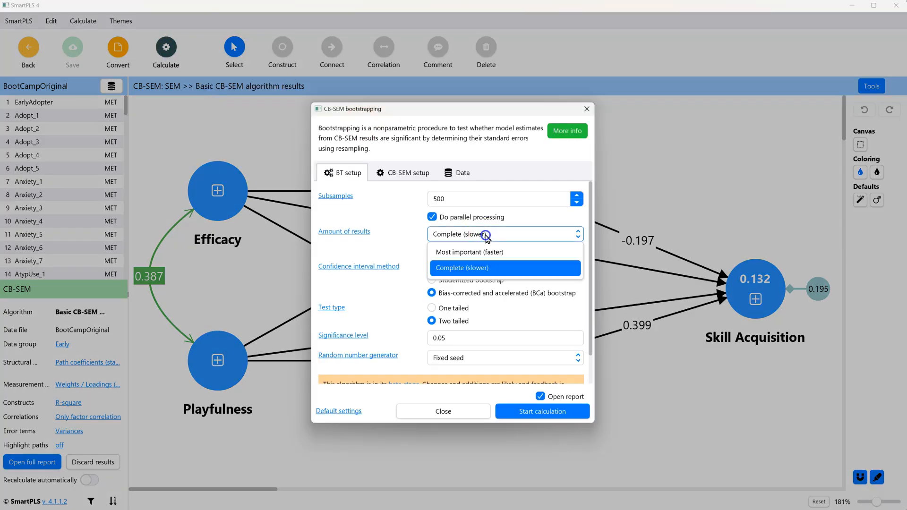
# Run CB-SEM bootstrapping with Most important results on the base data set only, excluding group sets.
pyautogui.click(470, 251)
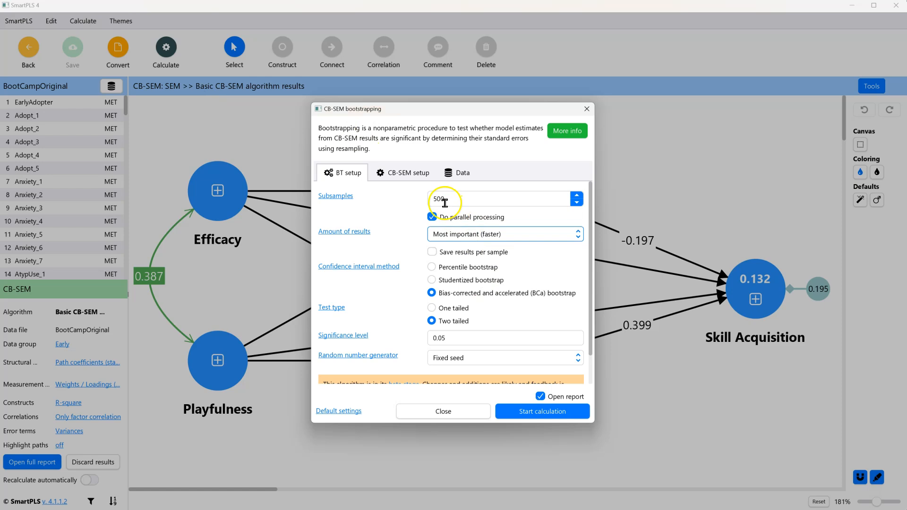
pyautogui.click(462, 172)
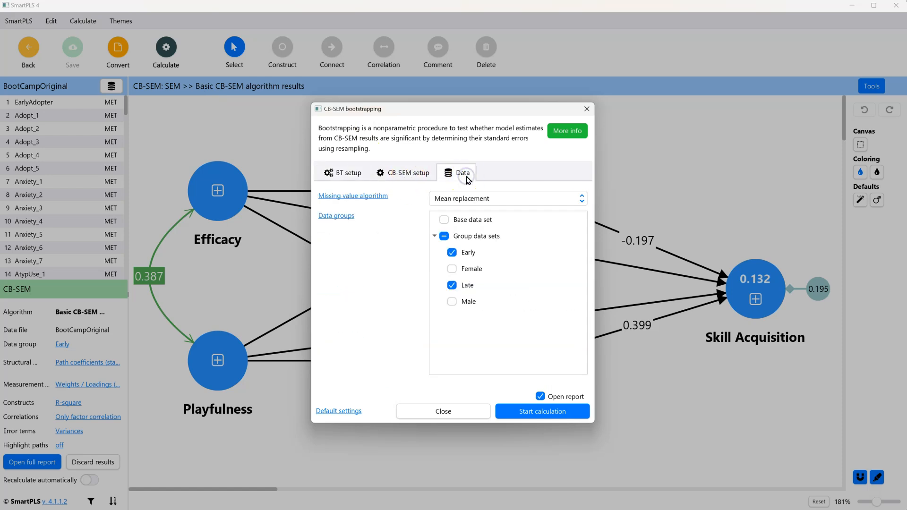
pyautogui.click(444, 219)
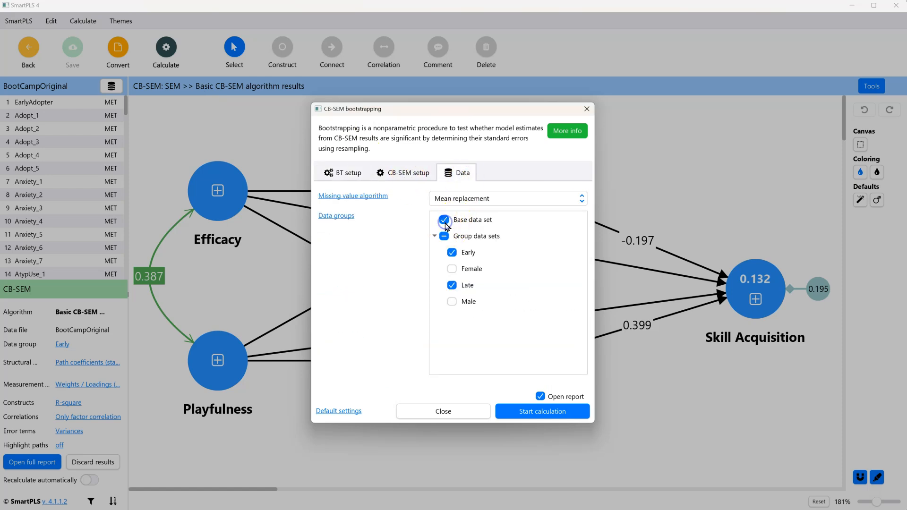
pyautogui.click(444, 236)
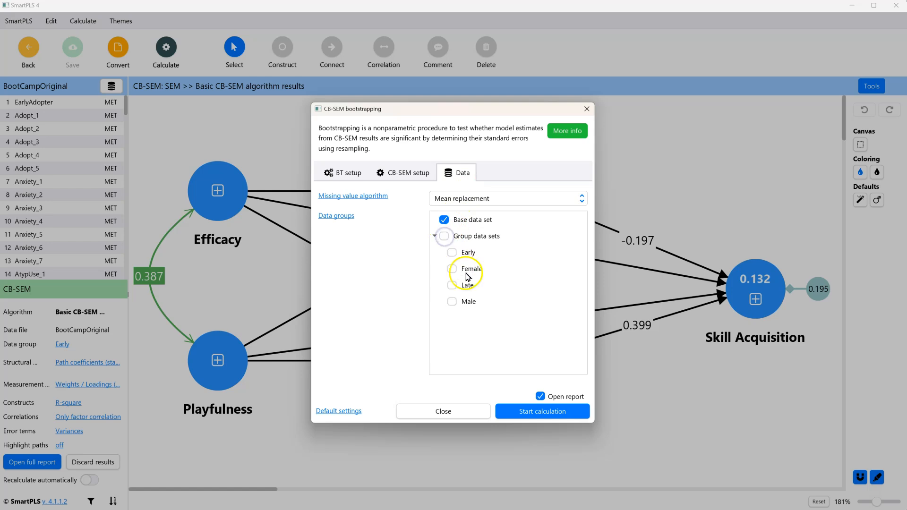
pyautogui.click(542, 411)
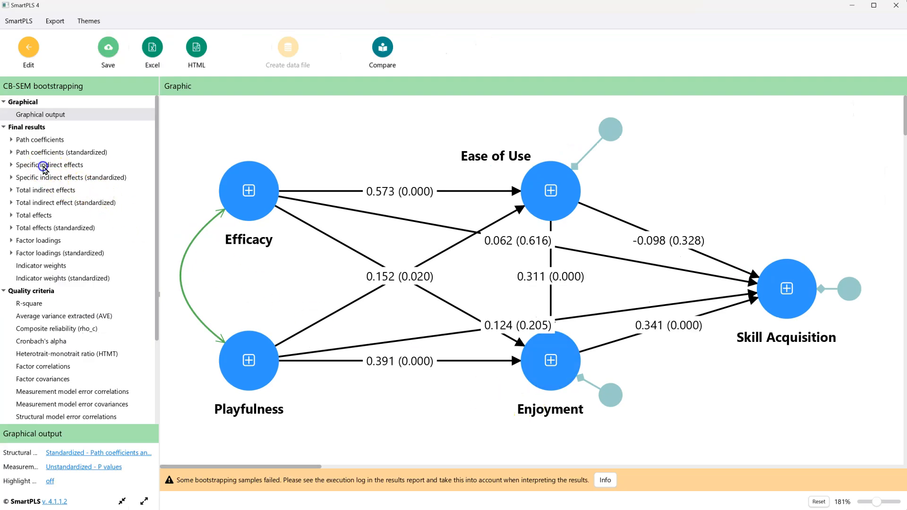
# Show standardized specific indirect effects with Mean, STDEV, T values and p values.
pyautogui.click(50, 165)
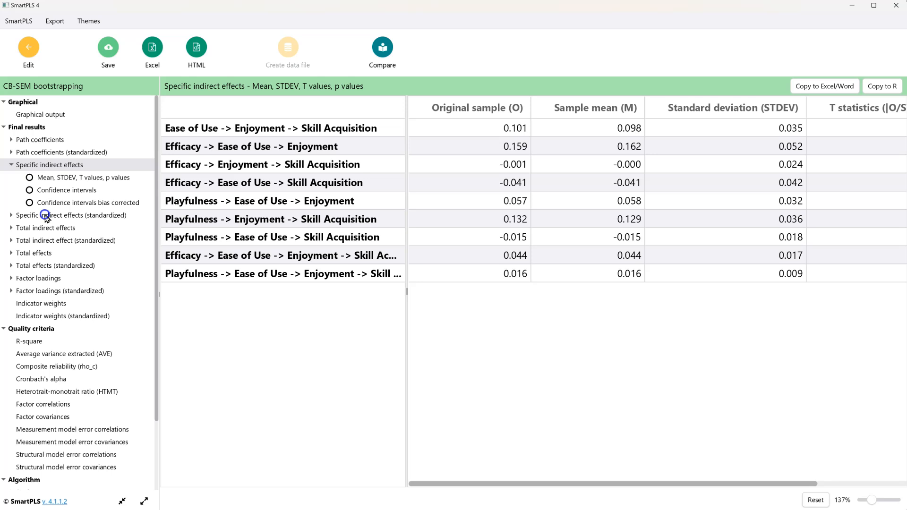
pyautogui.click(70, 214)
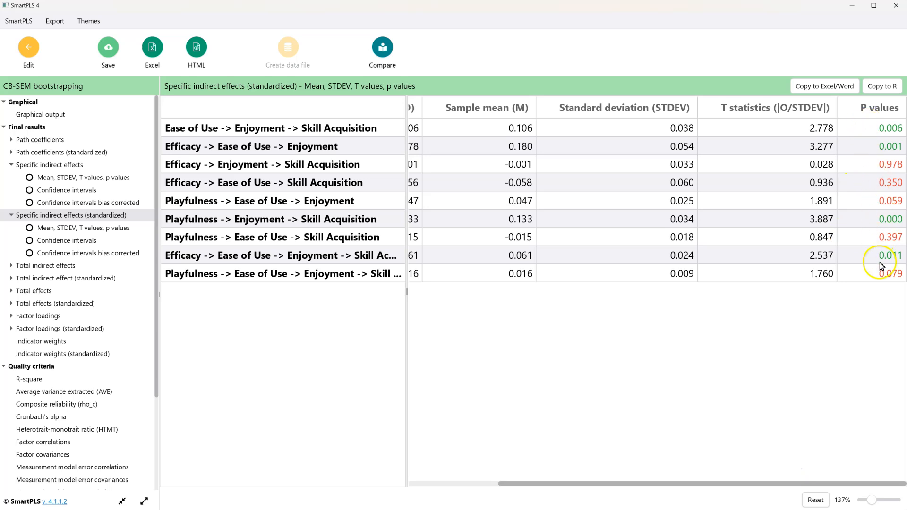
pyautogui.moveTo(899, 276)
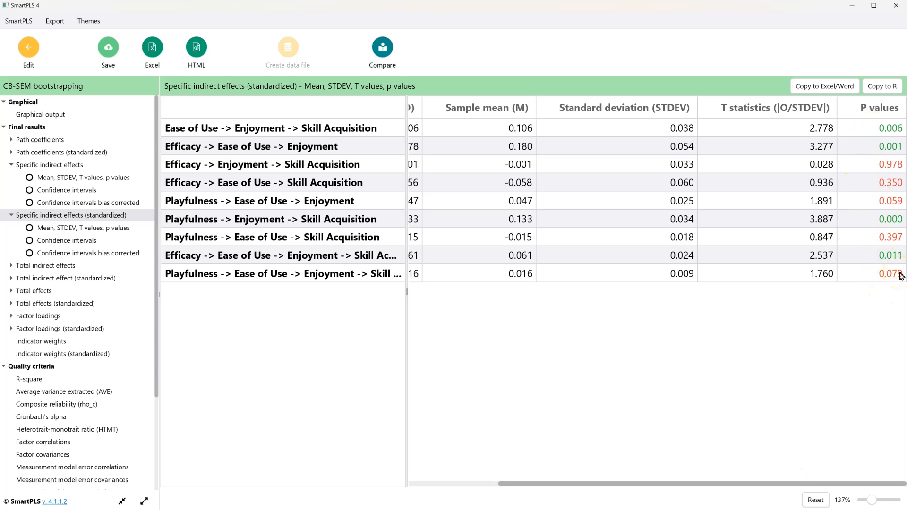